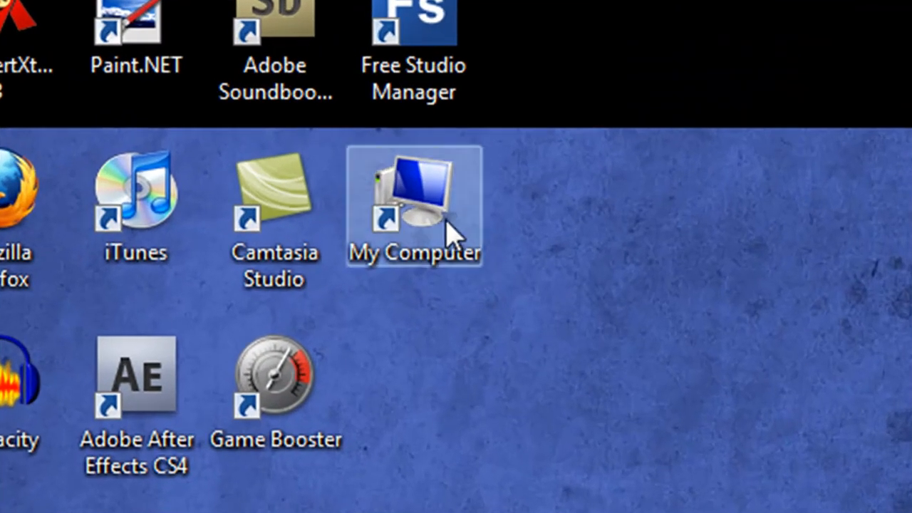
# Step: Create a new folder named hidden on the Co0lflame (K:) drive
pyautogui.doubleClick(413, 207)
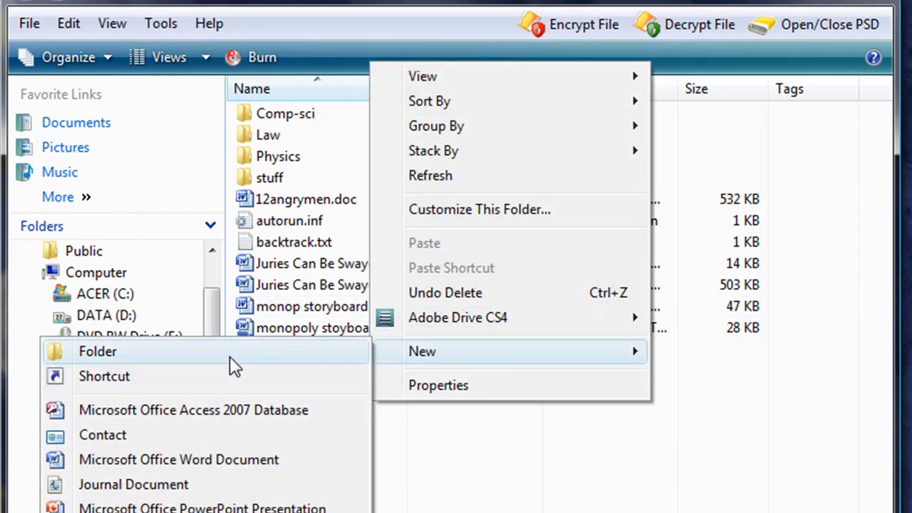
pyautogui.click(97, 350)
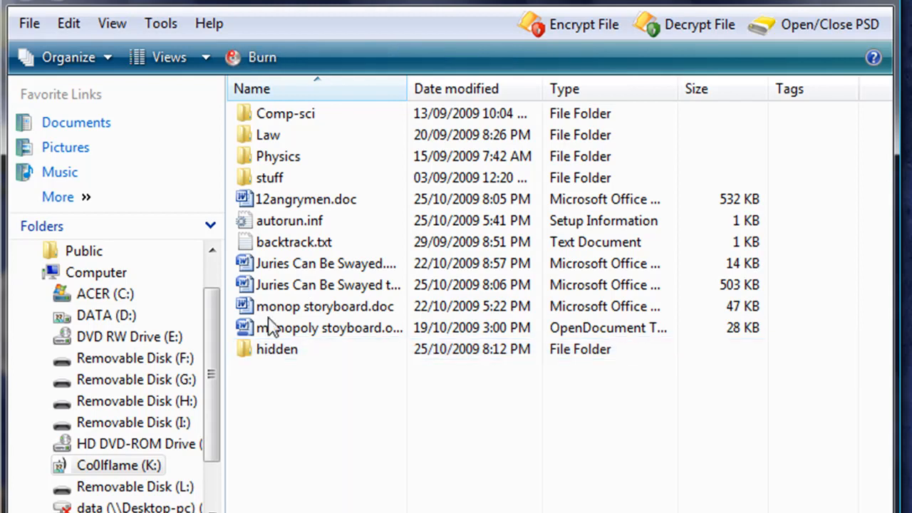
pyautogui.click(276, 349)
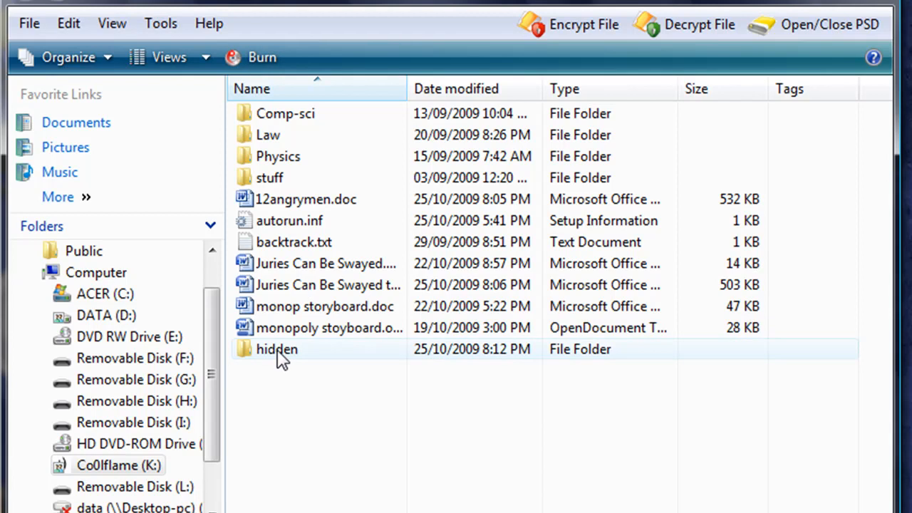
pyautogui.click(277, 349)
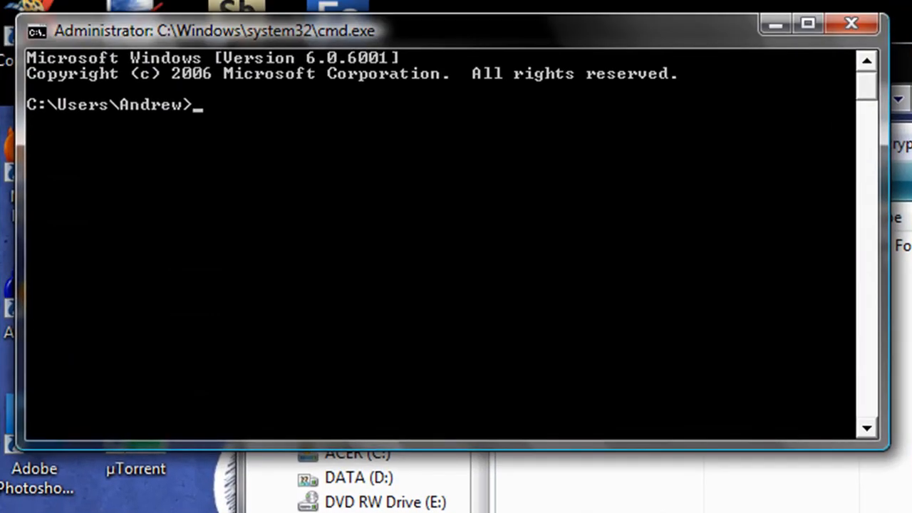
# Step: Switch to K: and run attrib hidden +s to give the hidden folder the system attribute
pyautogui.write('k:')
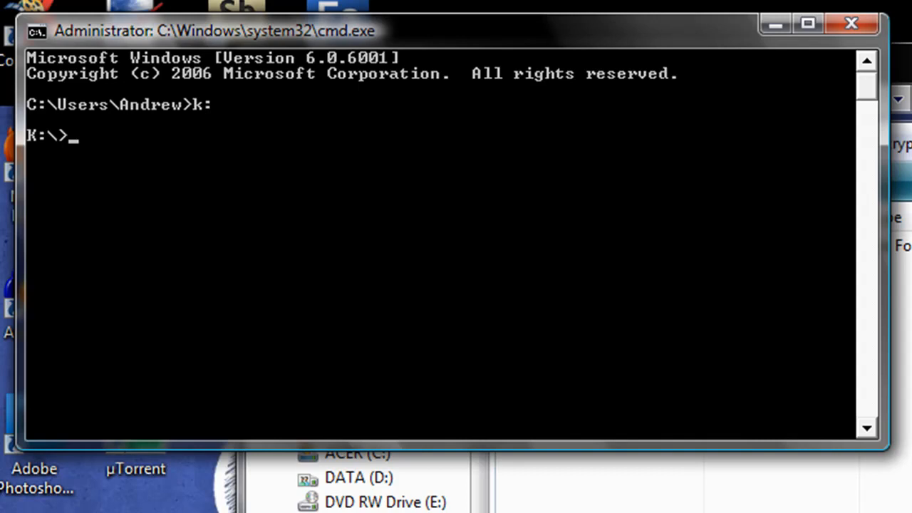
pyautogui.write('attrib')
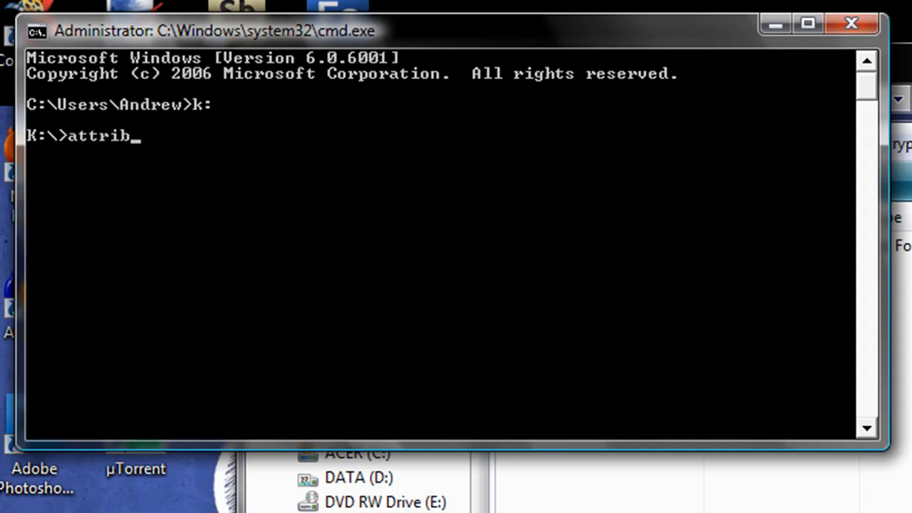
pyautogui.write('hid')
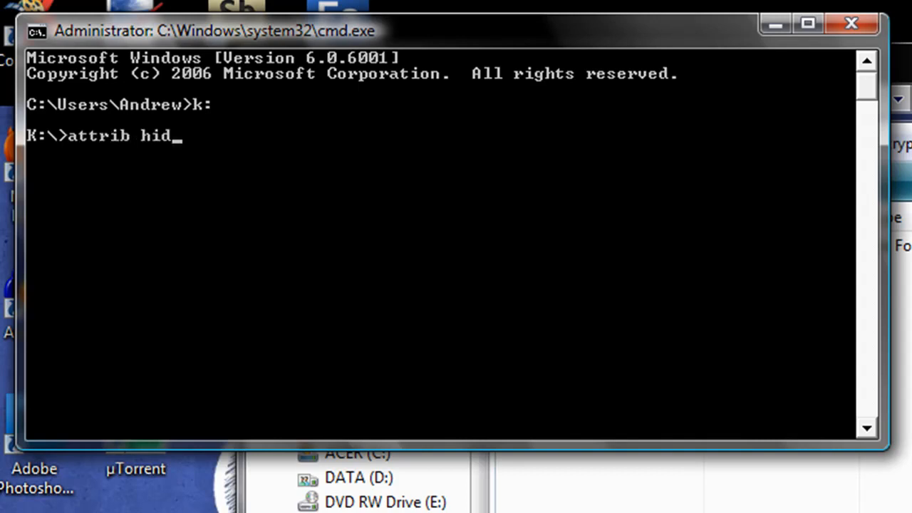
pyautogui.write('den +s')
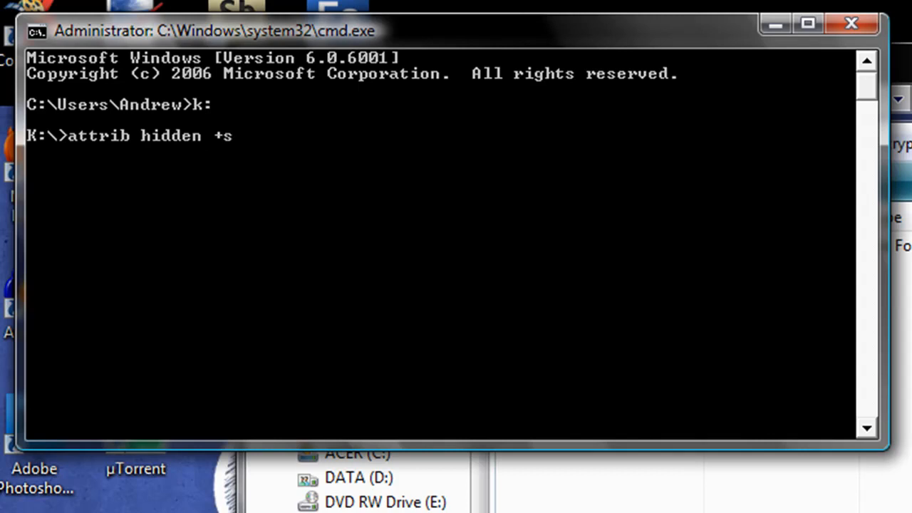
pyautogui.press('Return')
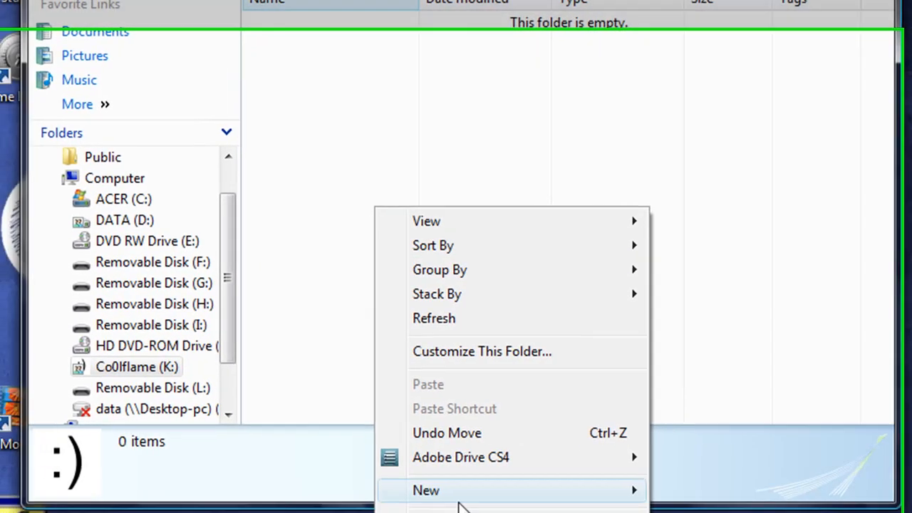
# Step: Create a new text document renamed to viewhidden.bat and open it for editing
pyautogui.click(427, 491)
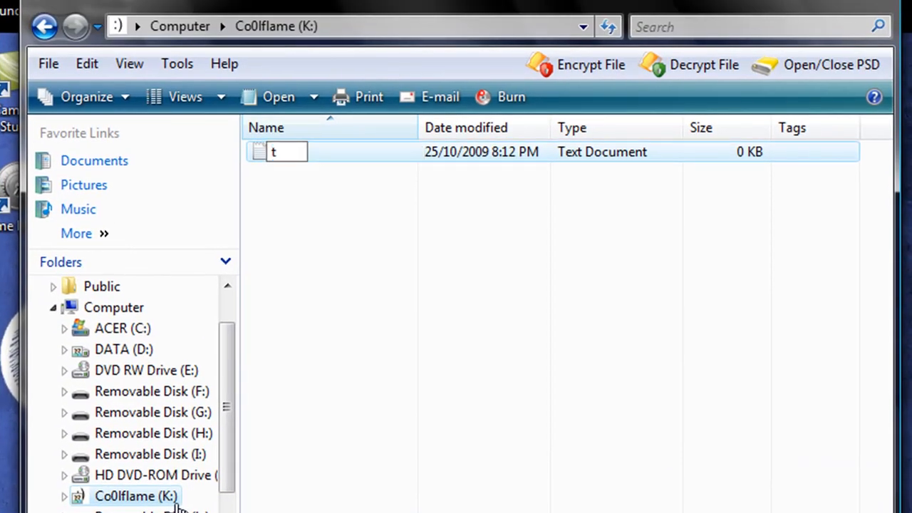
pyautogui.press('backspace')
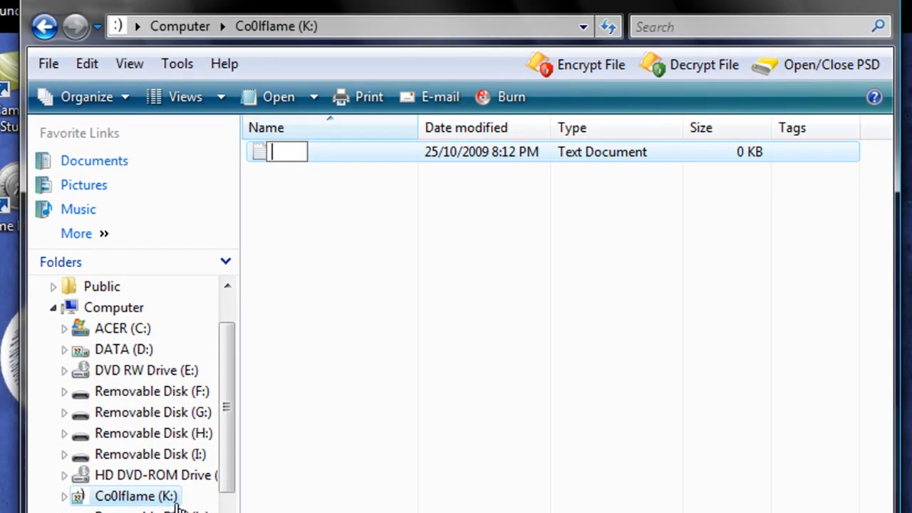
pyautogui.write('viewhidden')
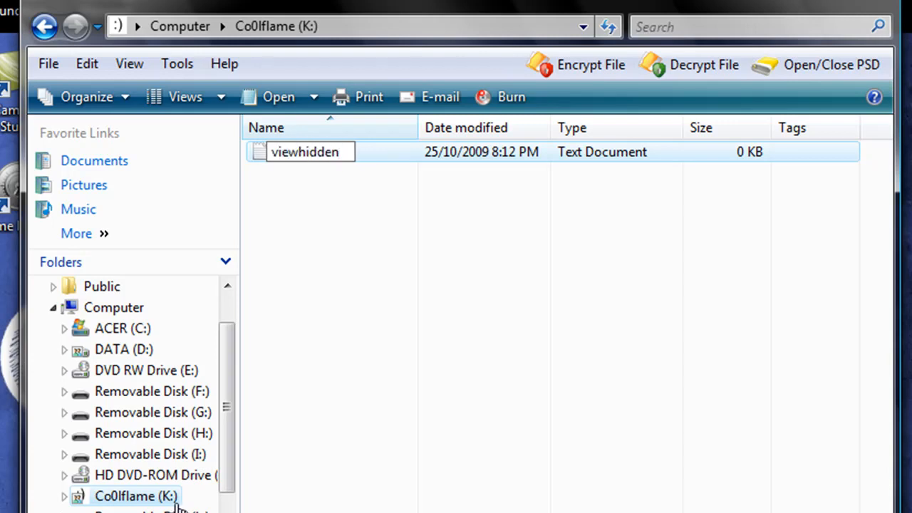
pyautogui.write('.bat')
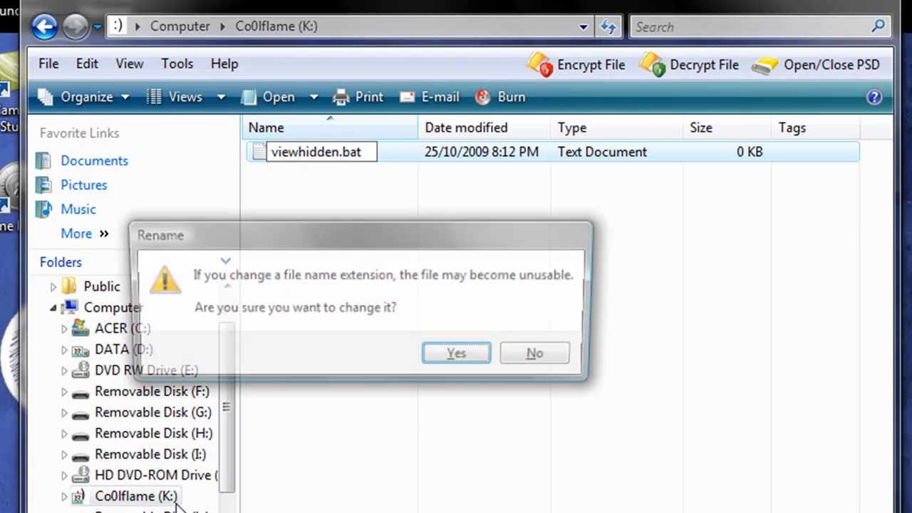
pyautogui.click(457, 354)
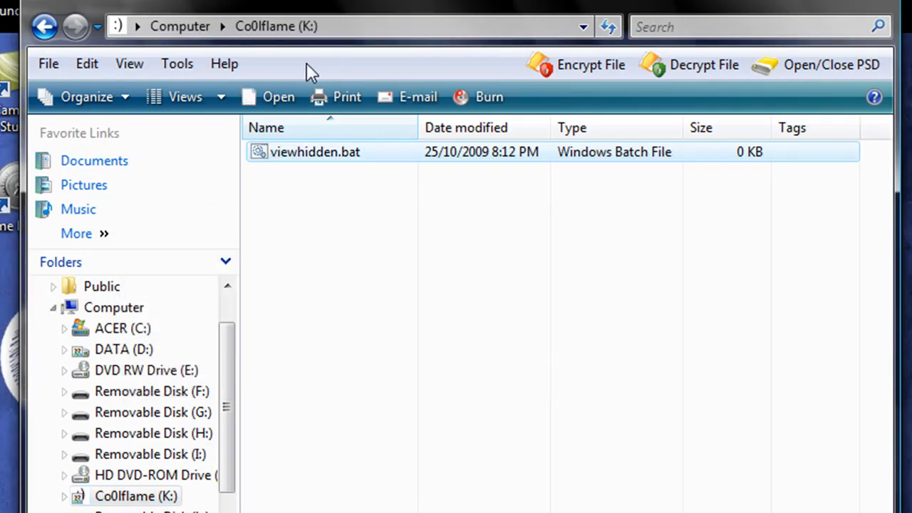
pyautogui.doubleClick(314, 151)
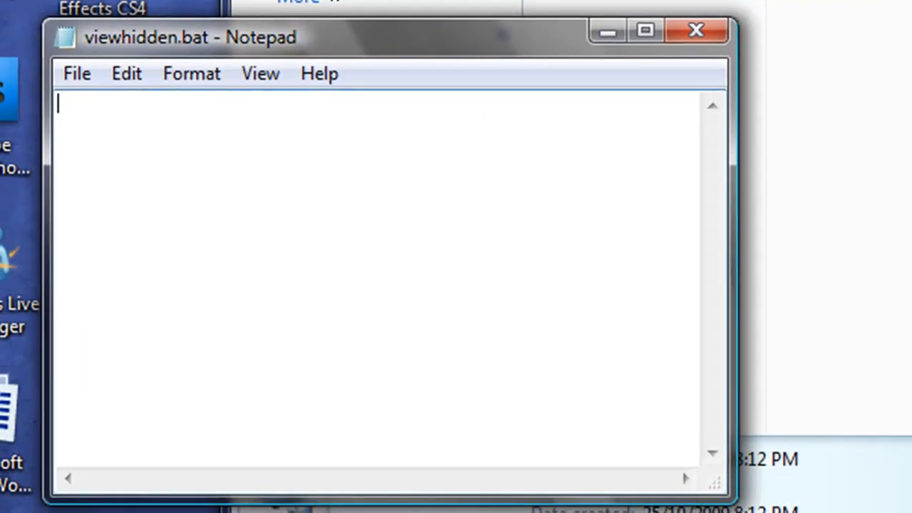
pyautogui.write('@')
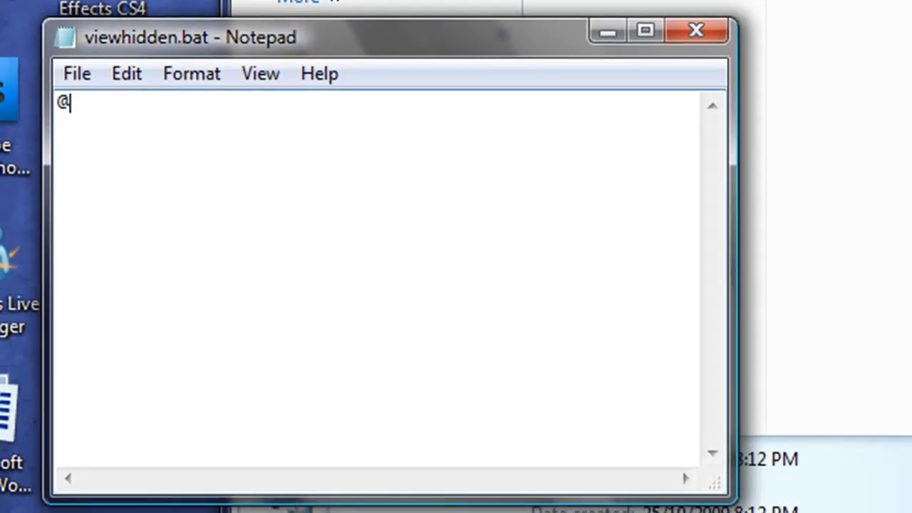
pyautogui.write('echo off')
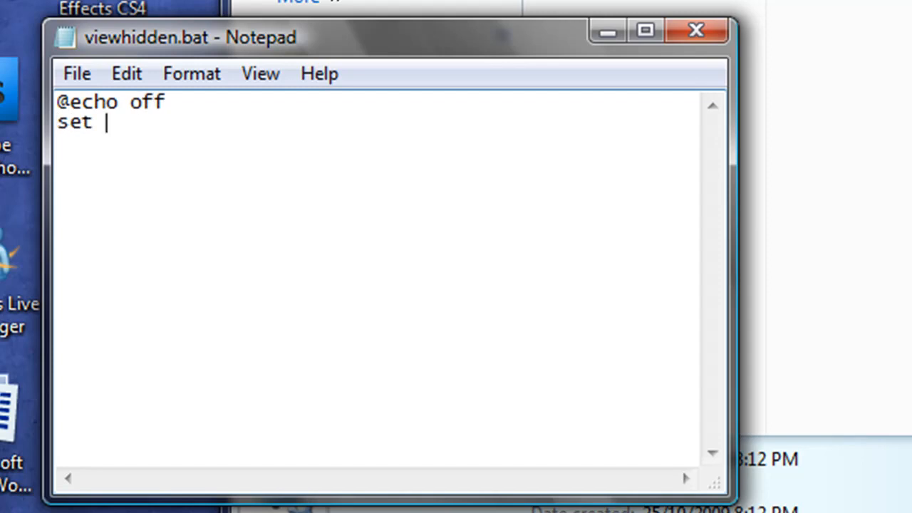
pyautogui.write('pass=')
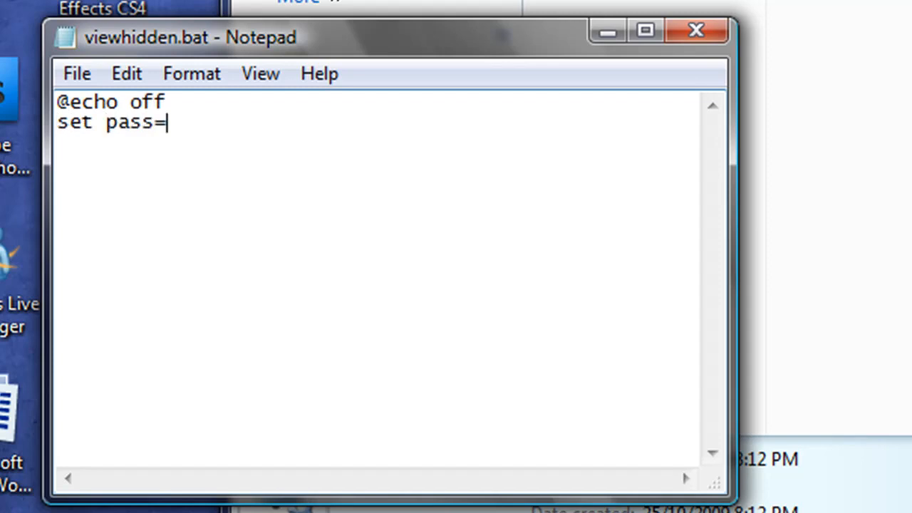
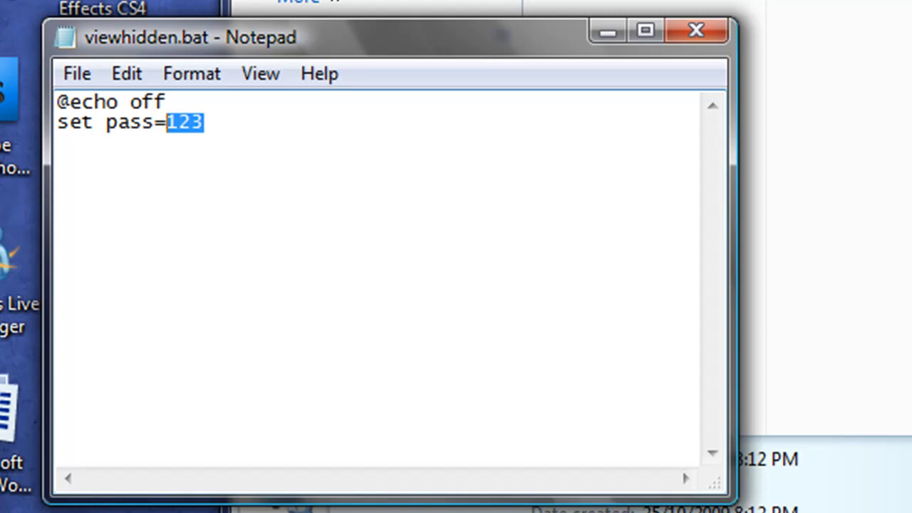
pyautogui.click(202, 123)
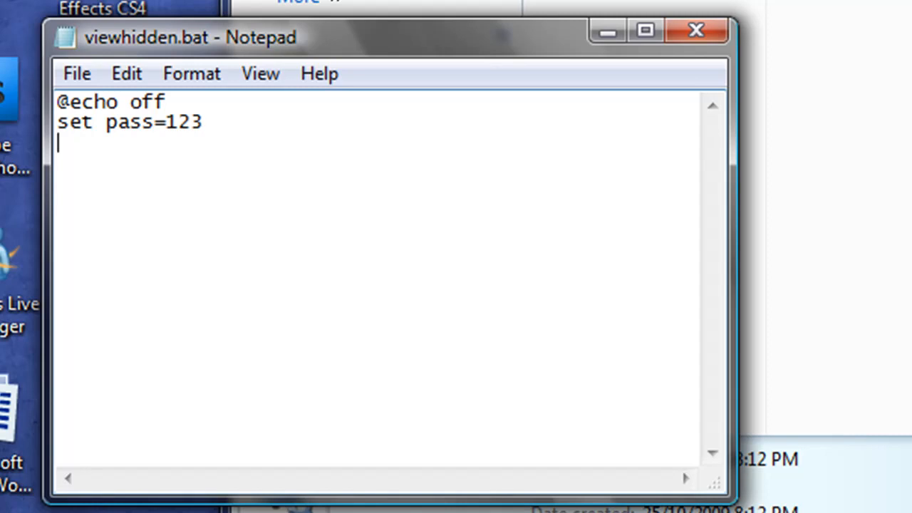
pyautogui.write('echo')
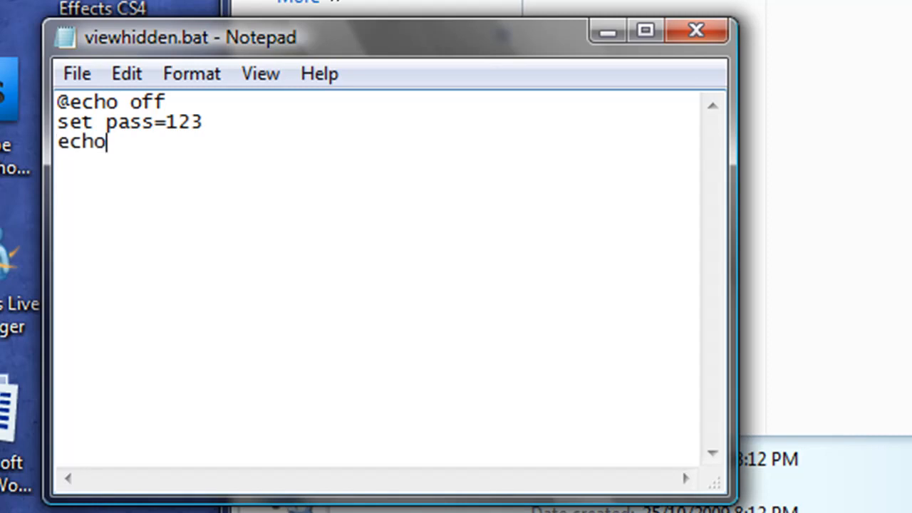
pyautogui.write('please')
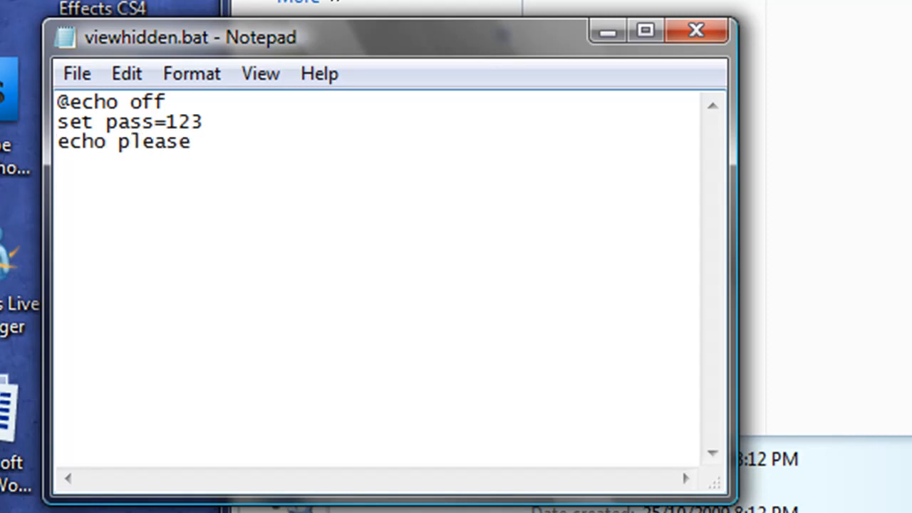
pyautogui.write('enter th')
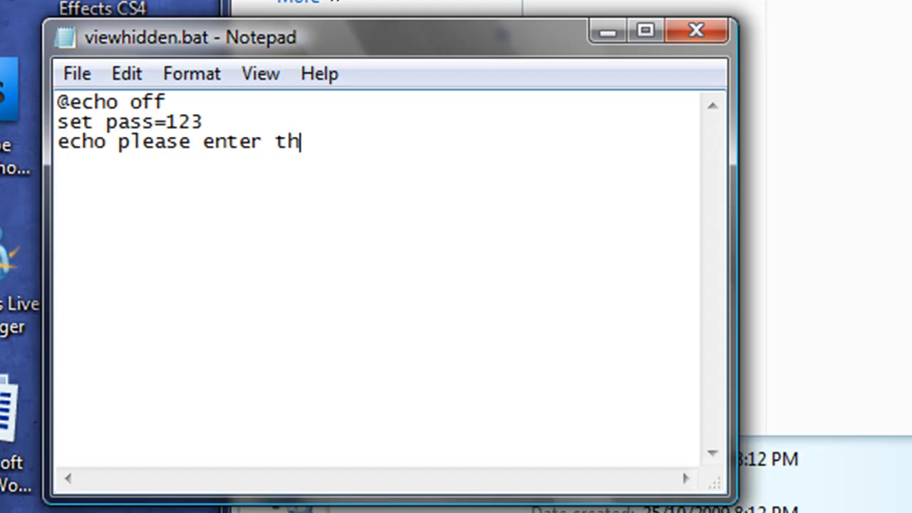
pyautogui.write('e password')
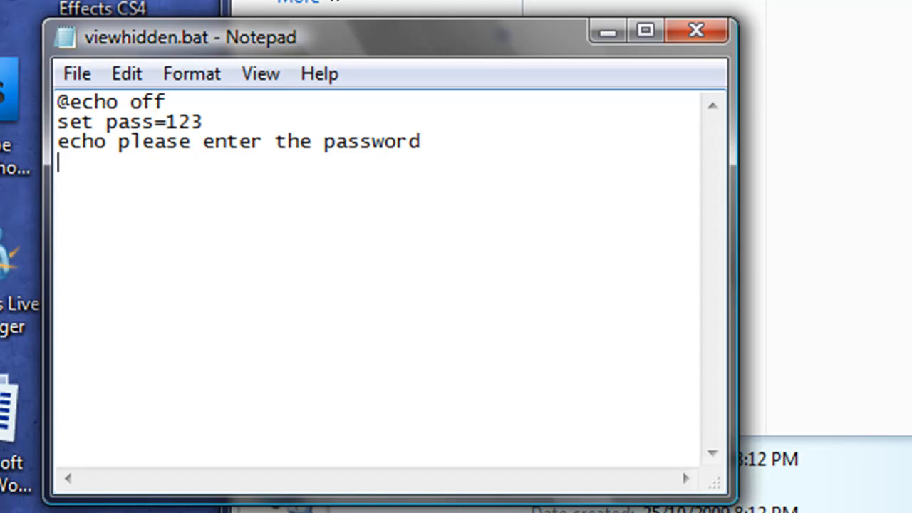
# Step: Add set /p ui= and the start of if %ui%==%pass% comparison
pyautogui.write('set /p')
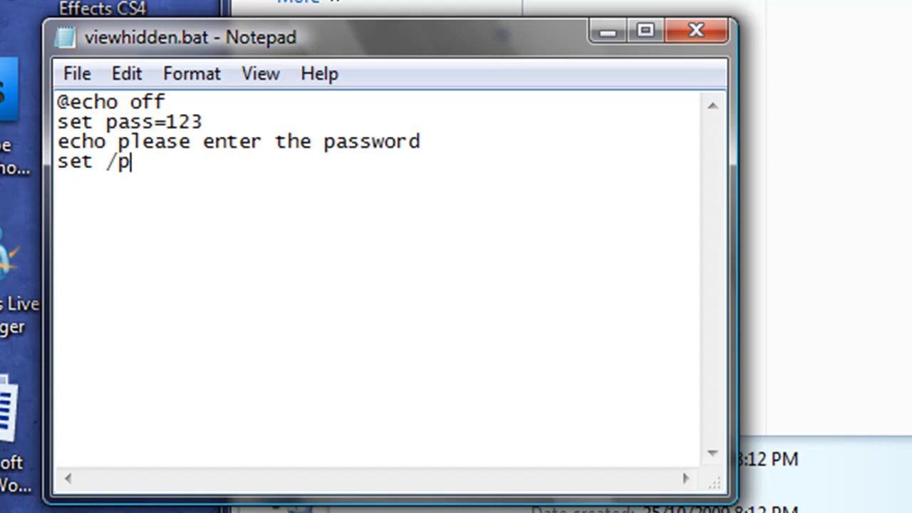
pyautogui.write('ui')
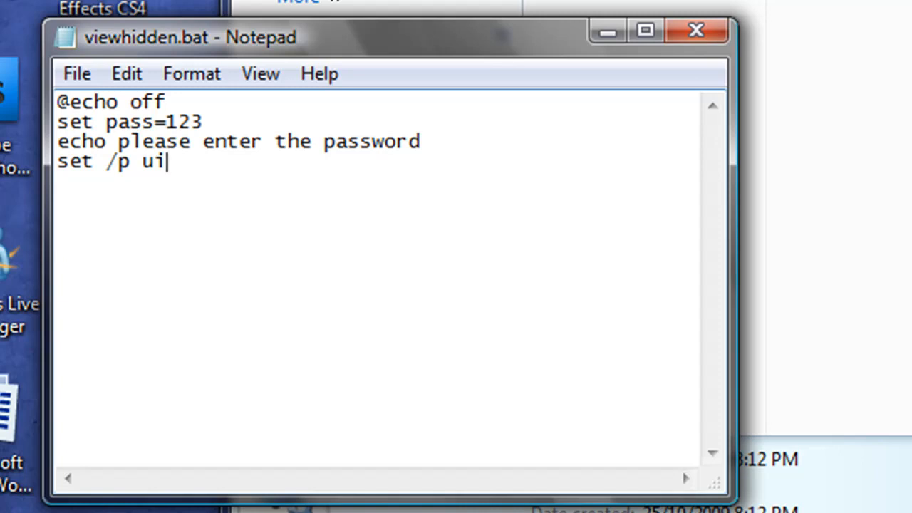
pyautogui.write('=')
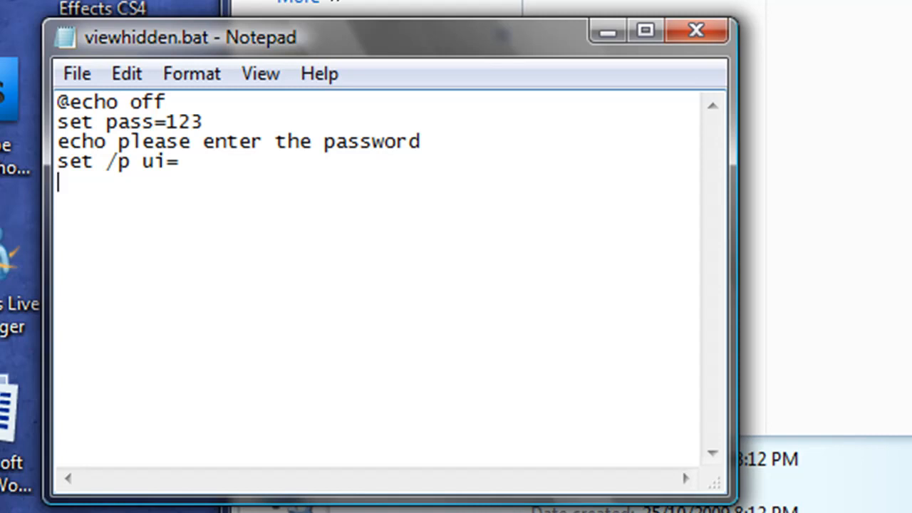
pyautogui.write('if %')
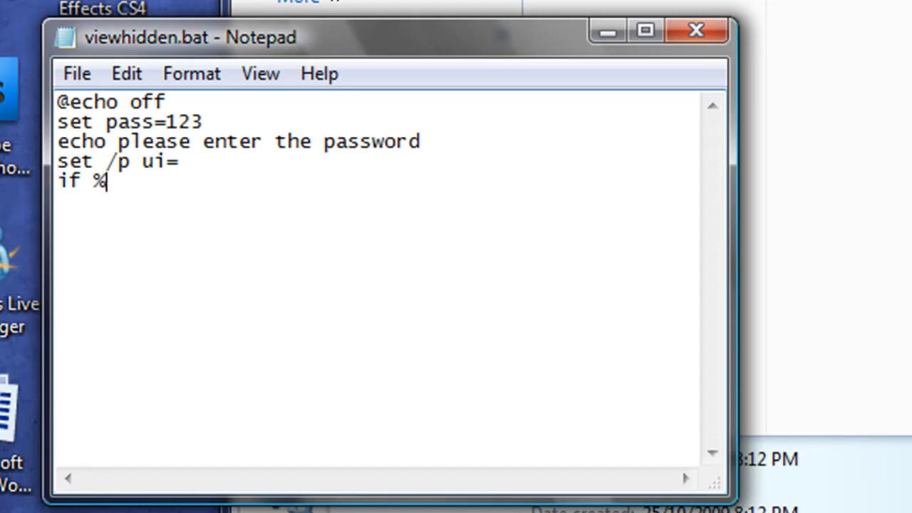
pyautogui.write('ui')
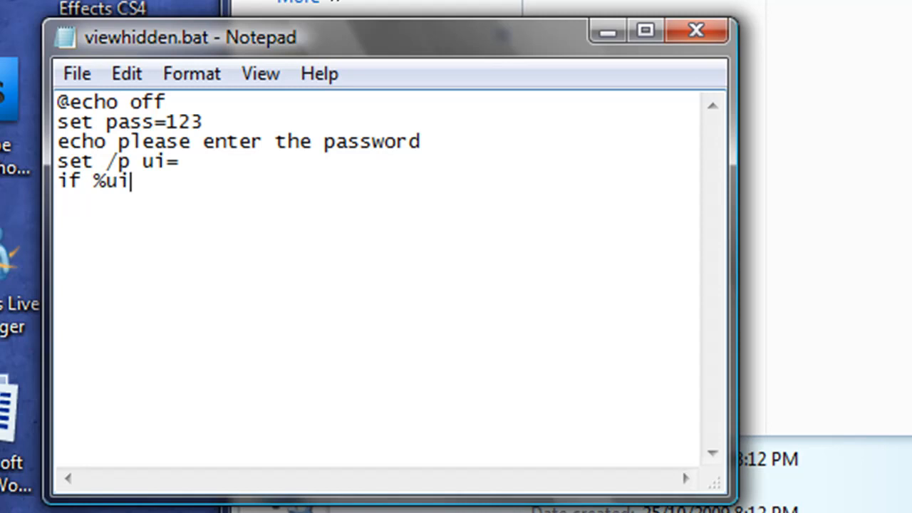
pyautogui.write('%==')
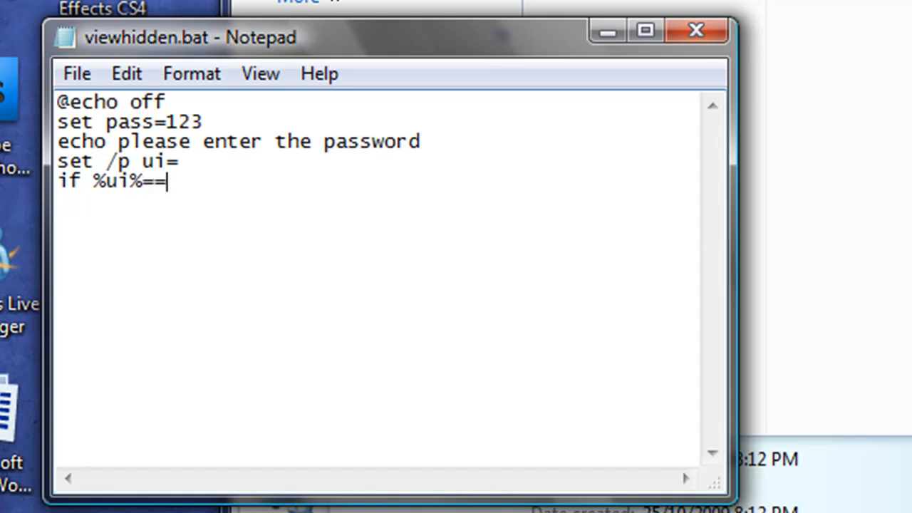
pyautogui.write('%pas')
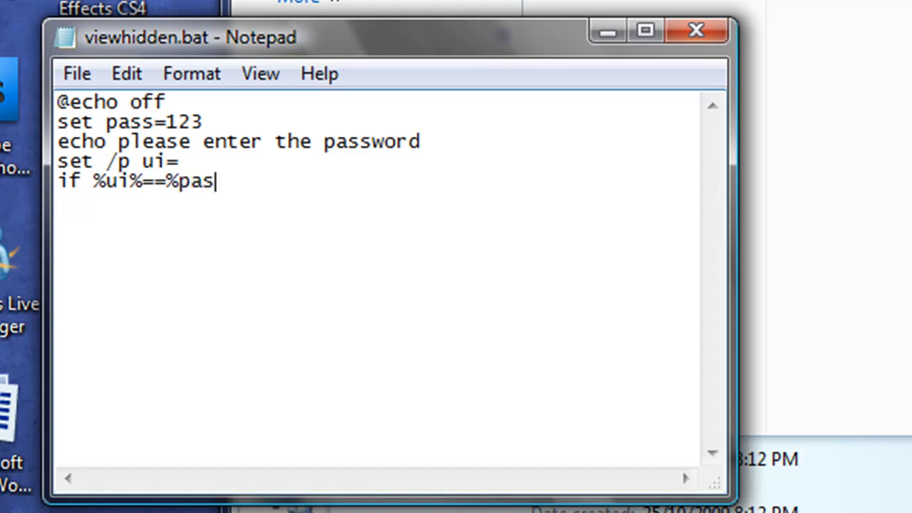
pyautogui.write('s%')
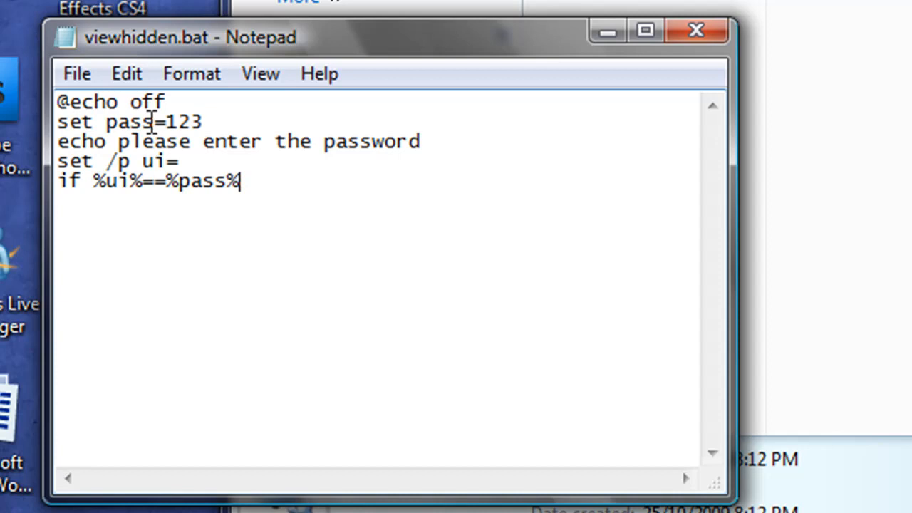
pyautogui.doubleClick(128, 122)
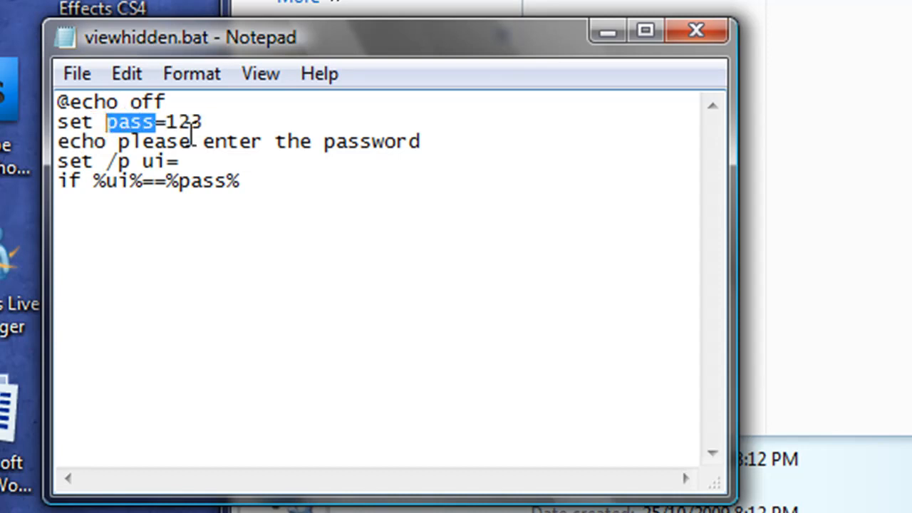
pyautogui.click(243, 180)
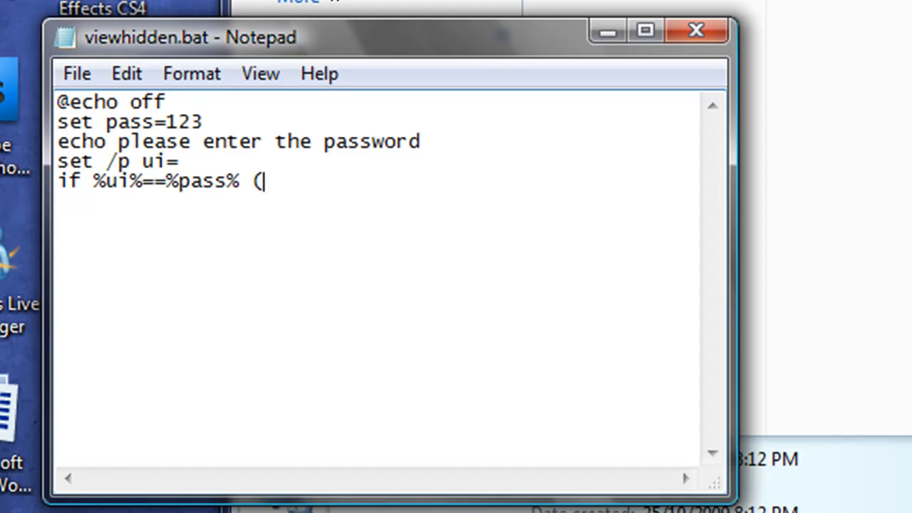
# Step: Add goto open on a match, else echo wrong password and pause
pyautogui.write('goto open)')
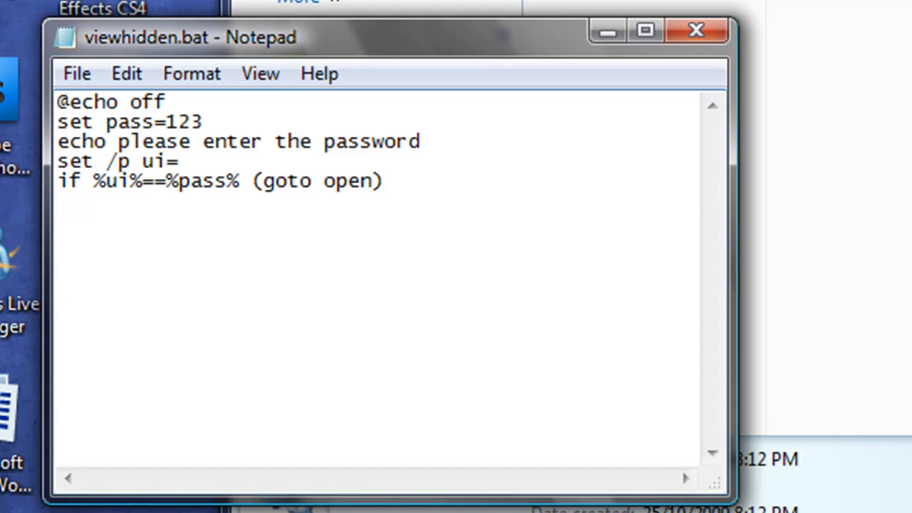
pyautogui.write('echo')
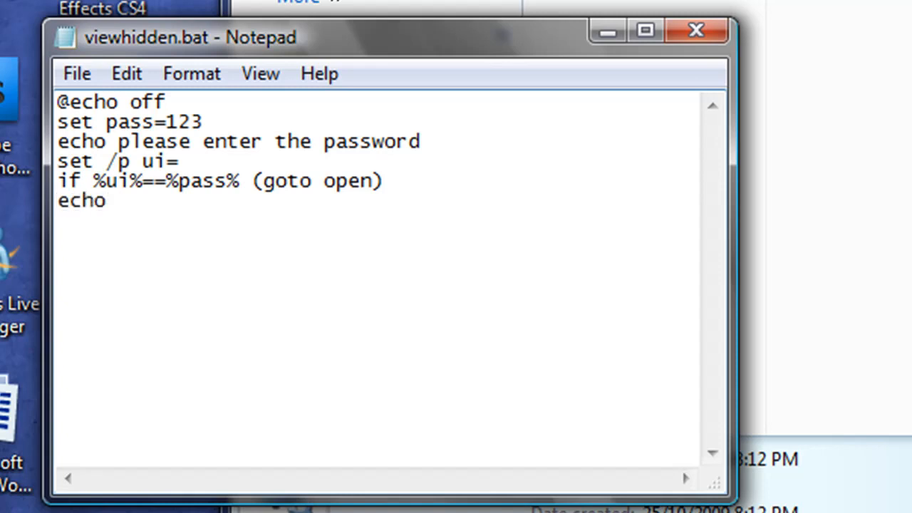
pyautogui.write('w')
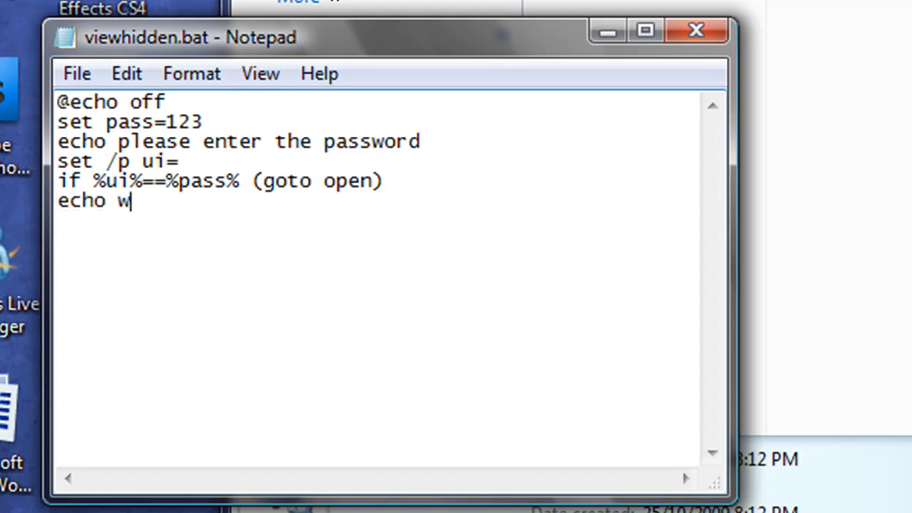
pyautogui.write('rong passwor')
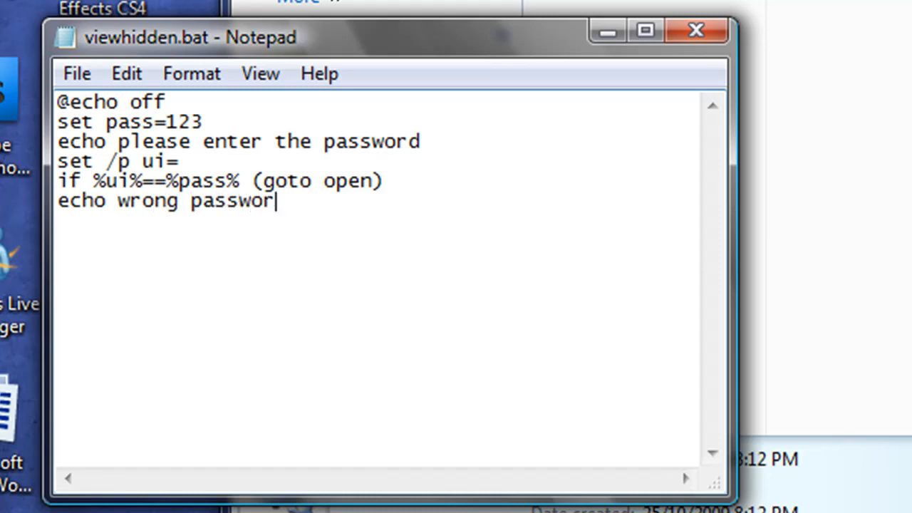
pyautogui.write('d')
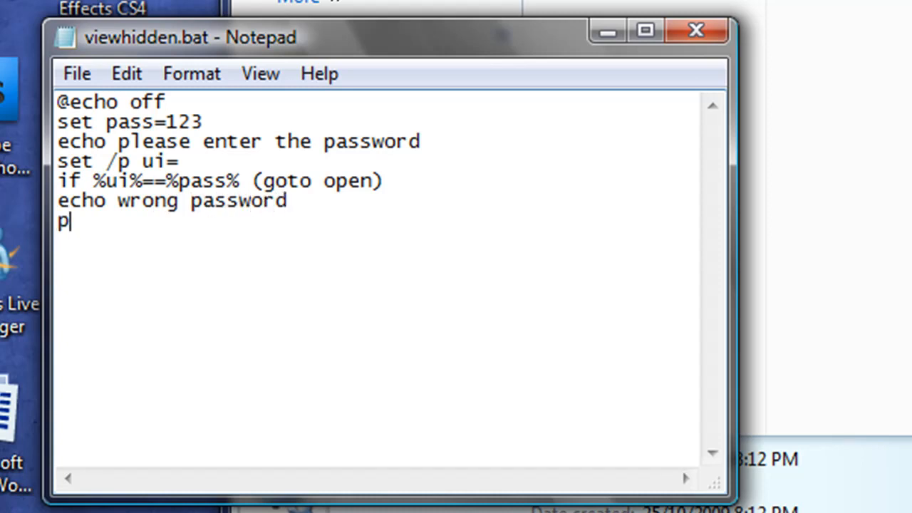
pyautogui.write('ause')
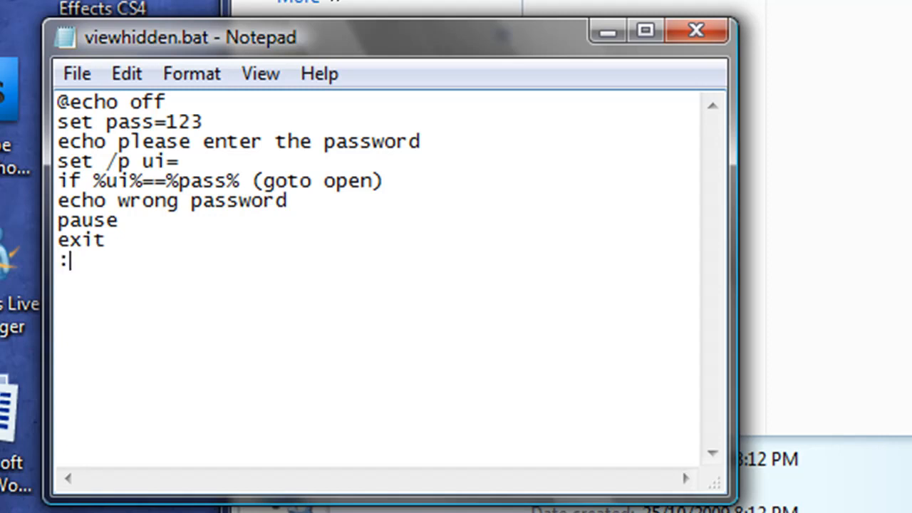
# Step: Add the :open label that runs start hidden
pyautogui.write('open')
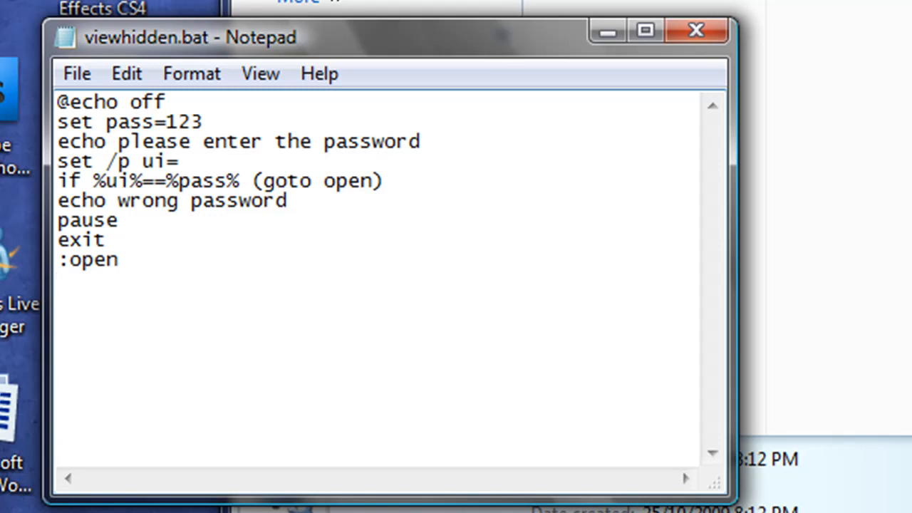
pyautogui.moveTo(384, 193)
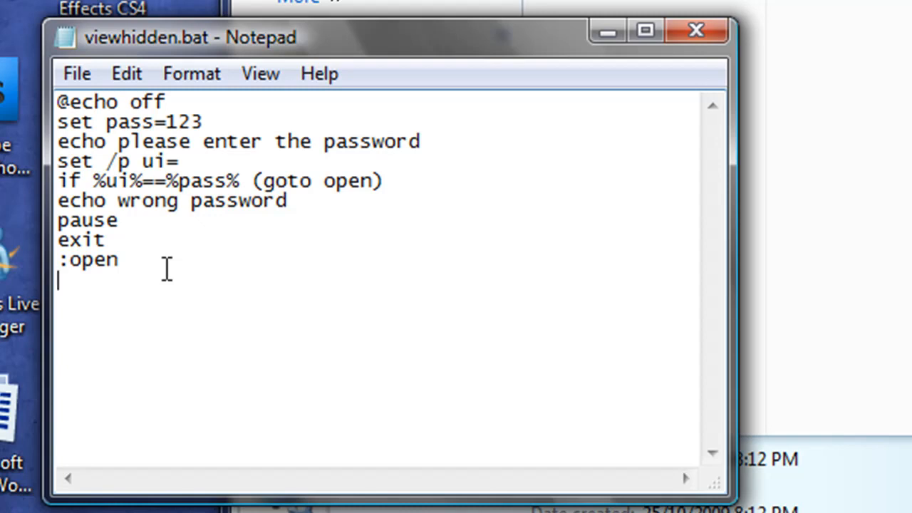
pyautogui.write('start hidd')
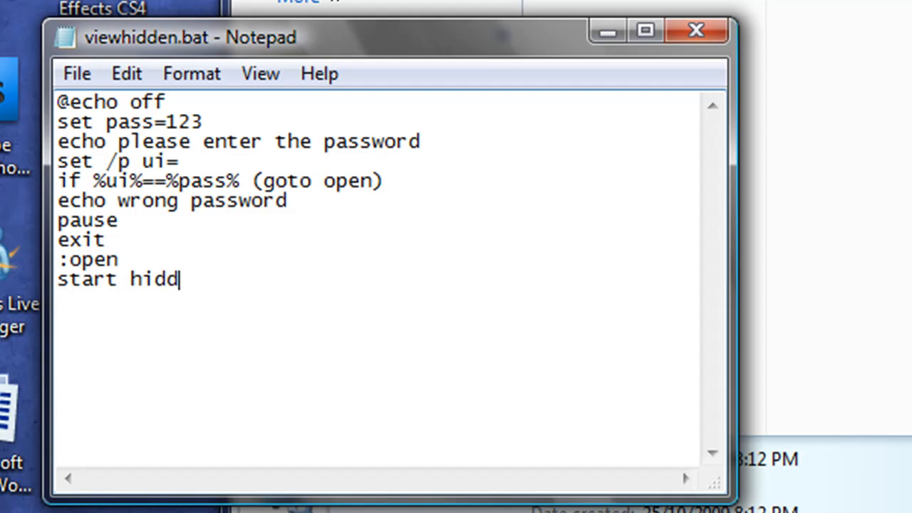
pyautogui.write('en')
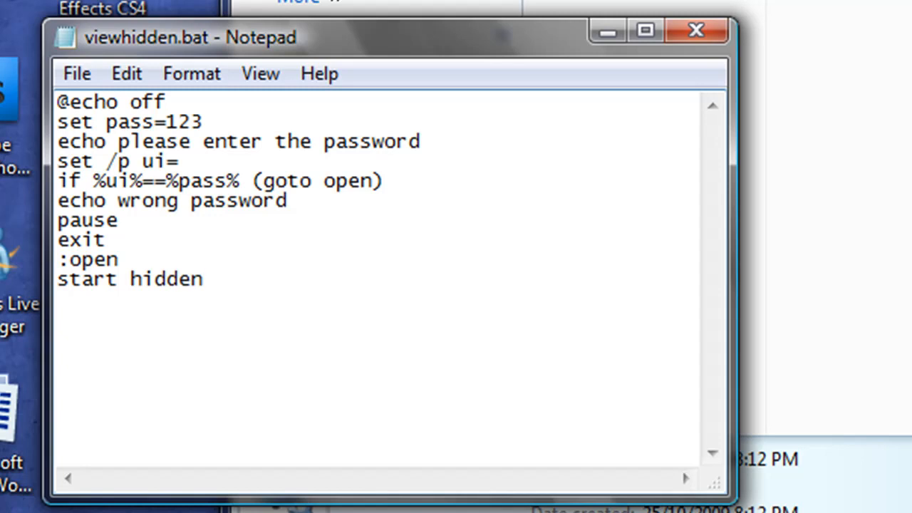
pyautogui.moveTo(502, 111)
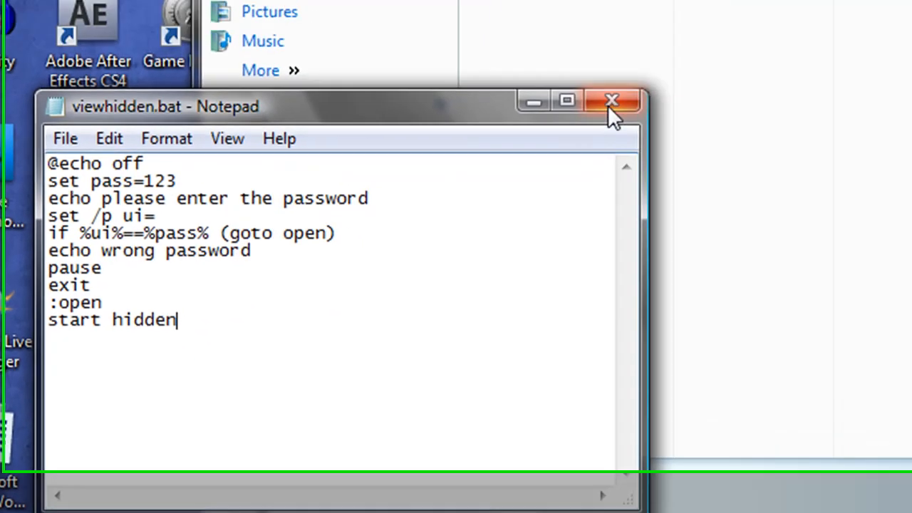
# Step: Close Notepad and run viewhidden.bat from the K: drive
pyautogui.click(611, 100)
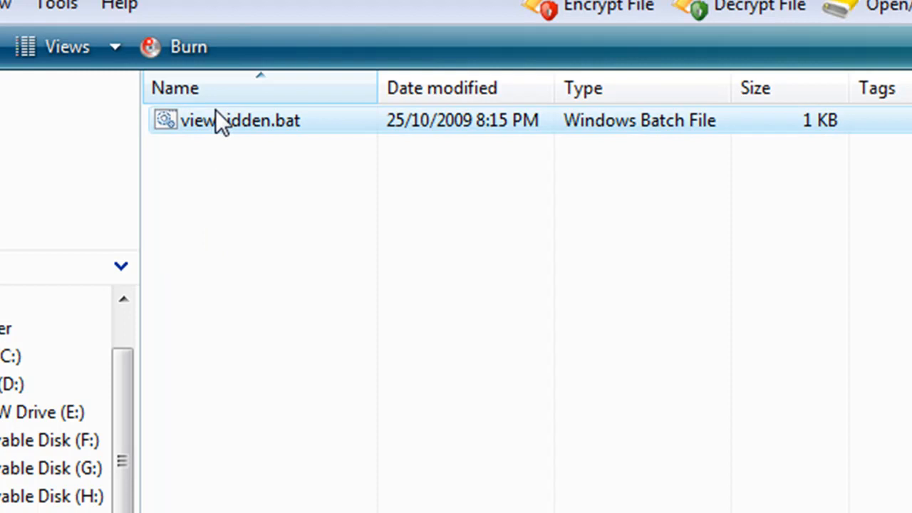
pyautogui.doubleClick(239, 120)
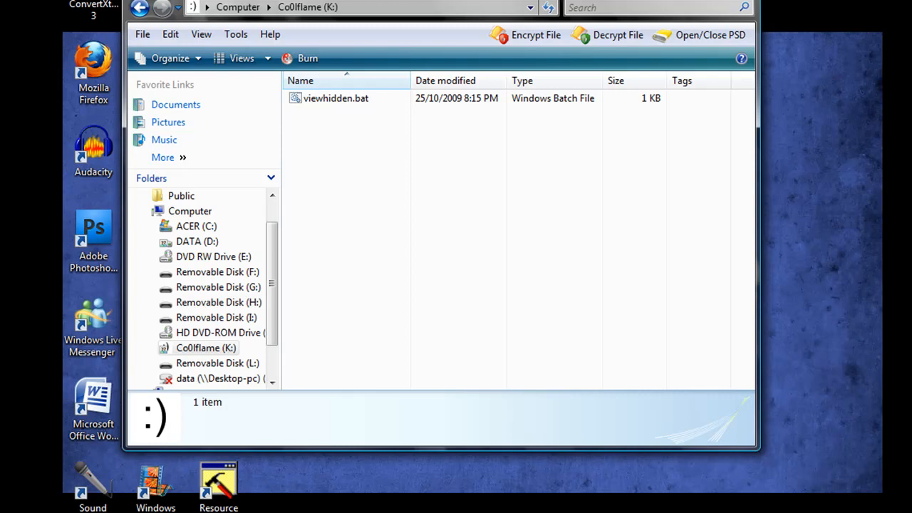
pyautogui.rightClick(336, 97)
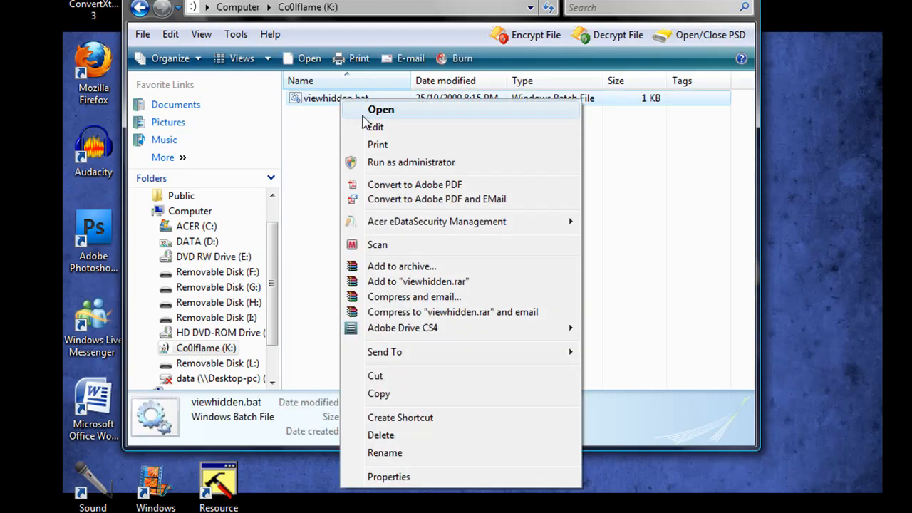
pyautogui.click(373, 127)
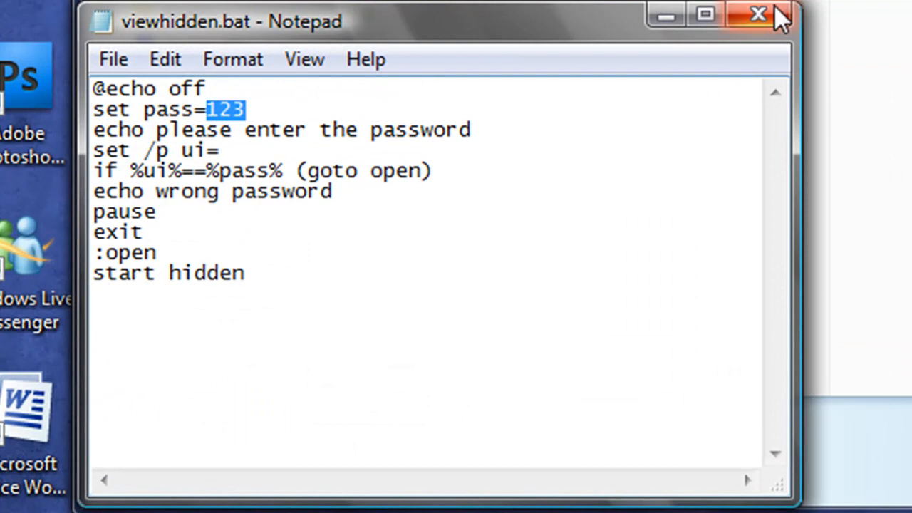
pyautogui.click(759, 14)
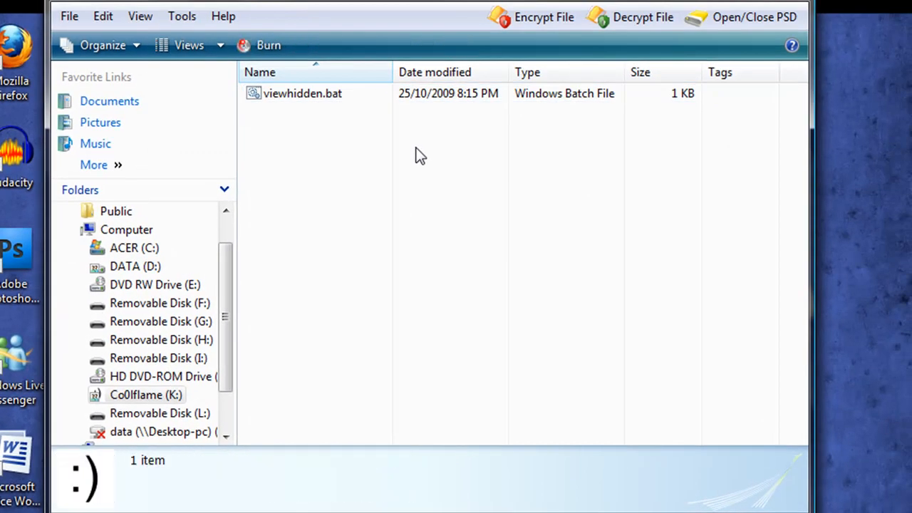
pyautogui.moveTo(442, 299)
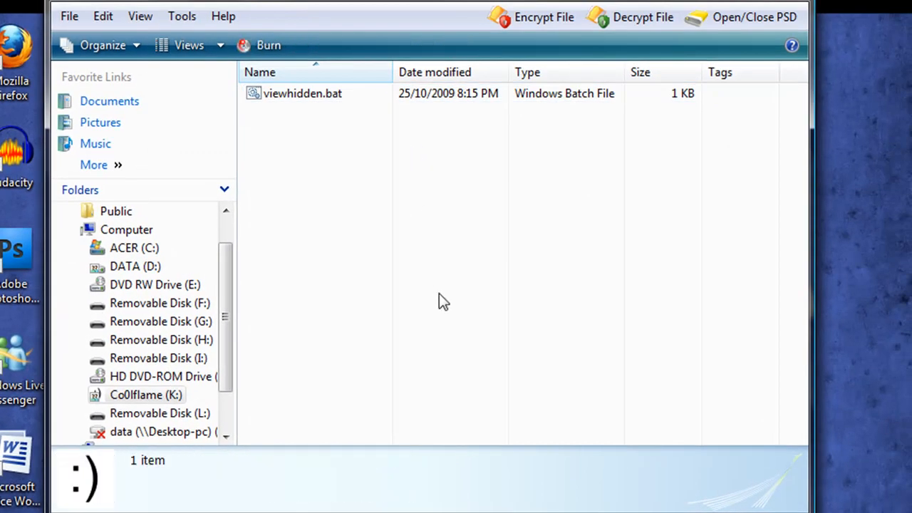